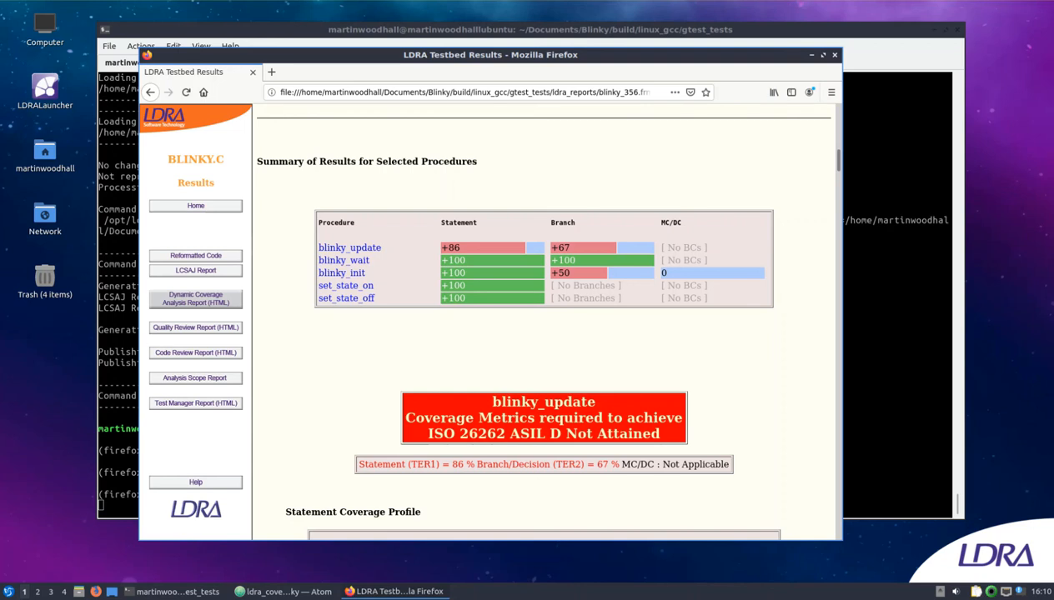
Step: Close the Blinky coverage results window, returning to the terminal
left_click(179, 591)
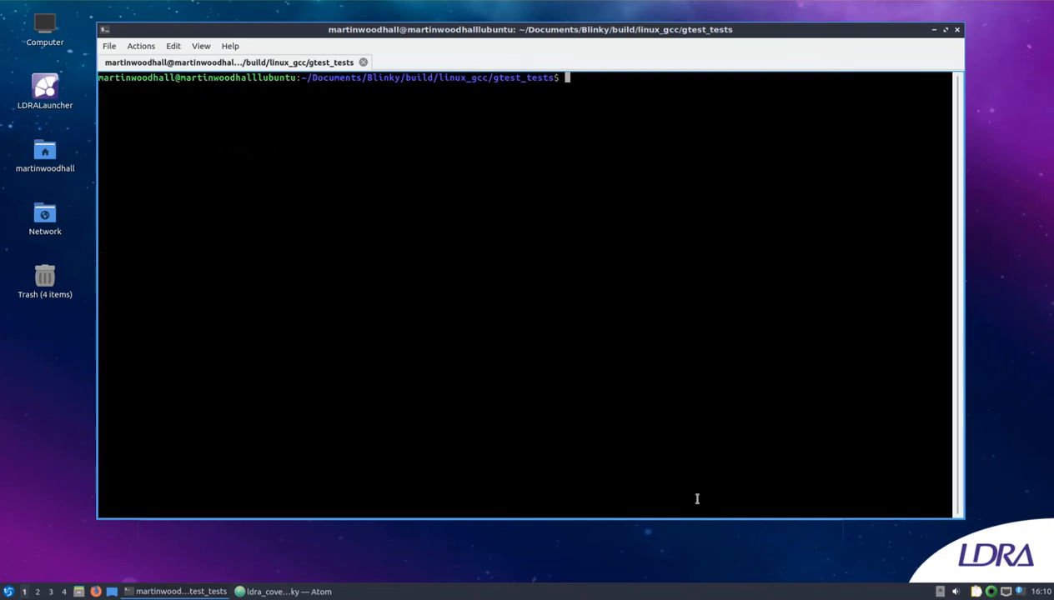
Step: Run ./clean.sh, list the folder with ls, and enter ./build.sh
type("clea")
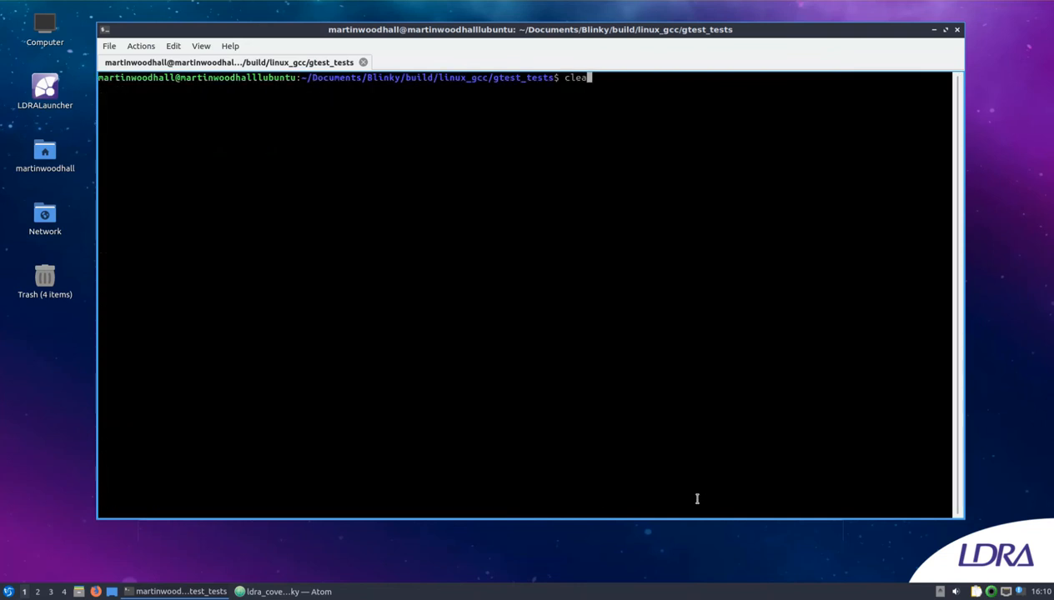
type("./cl")
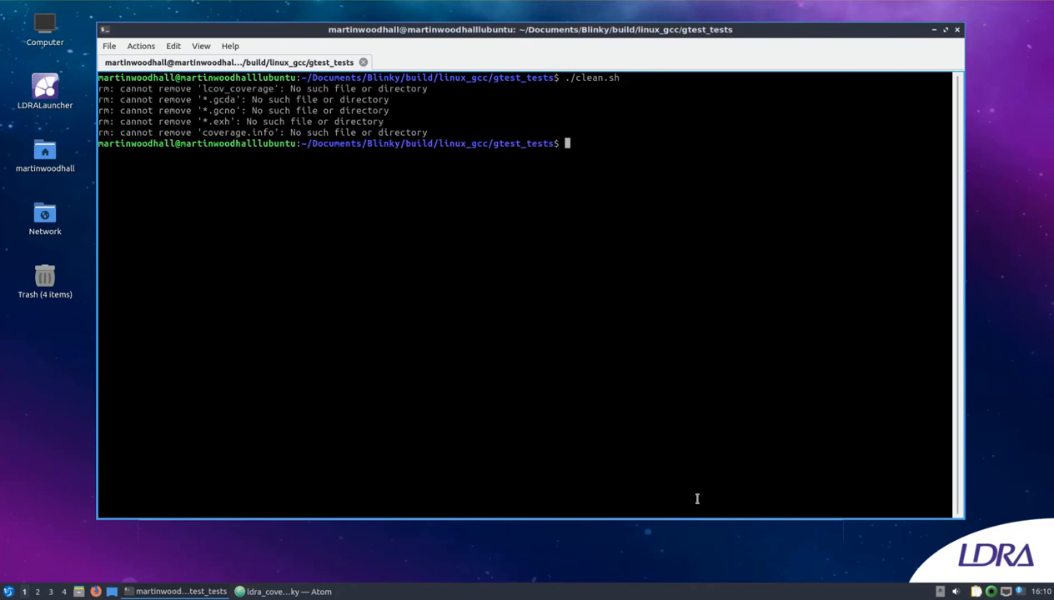
type("ls")
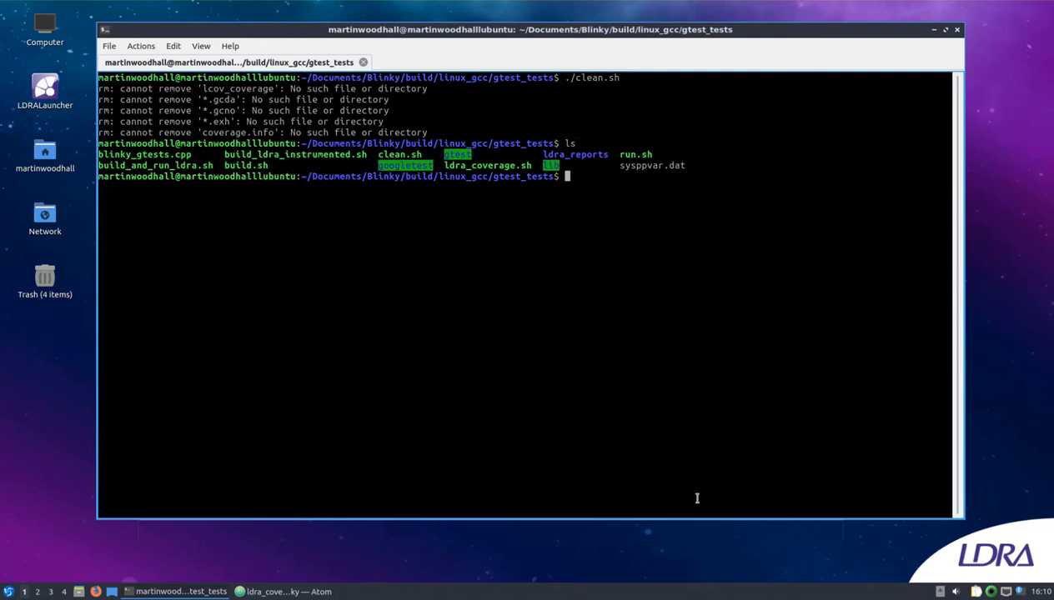
type("./b")
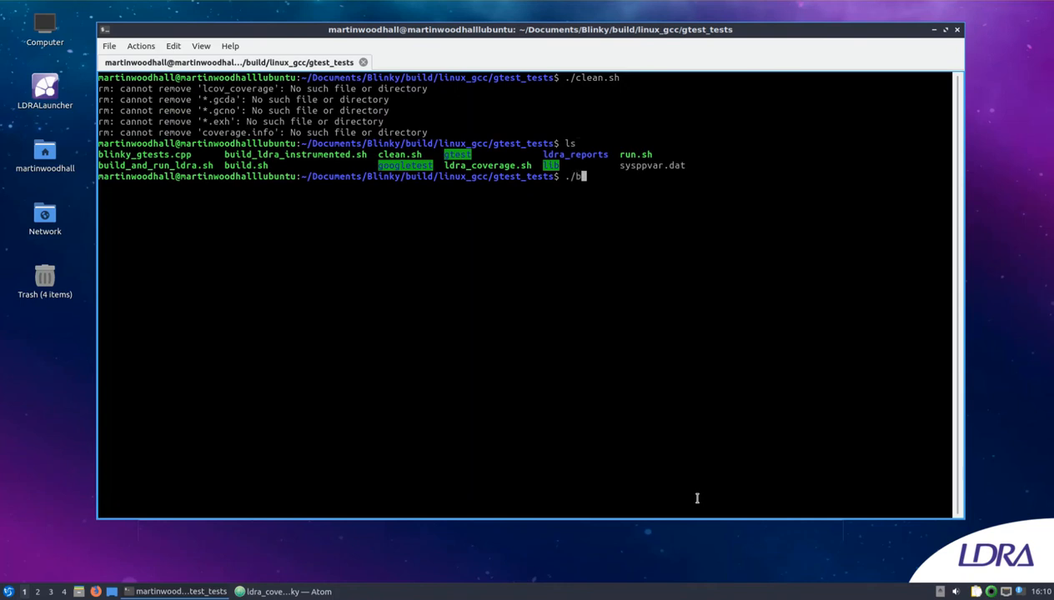
type("uild.sh")
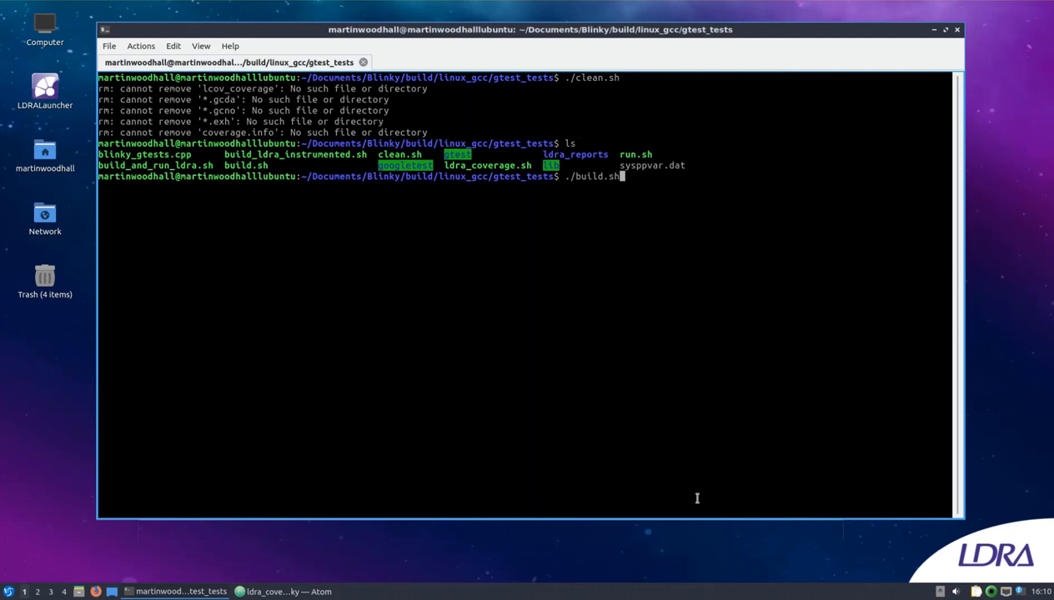
mouse_move(640, 180)
type("ls")
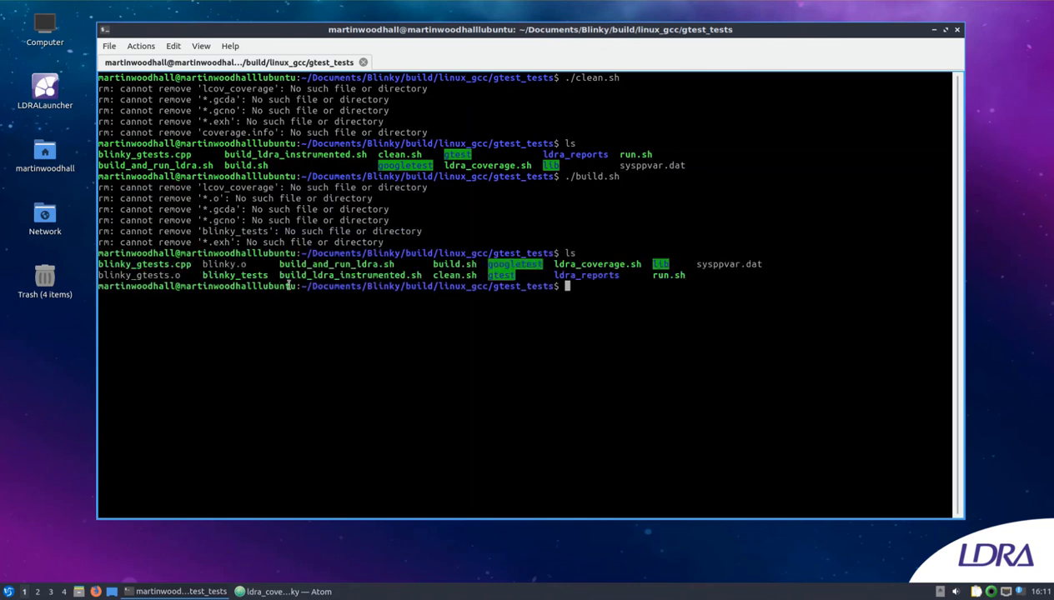
Step: Run ./blinky_tests and confirm its single test passes
double_click(234, 275)
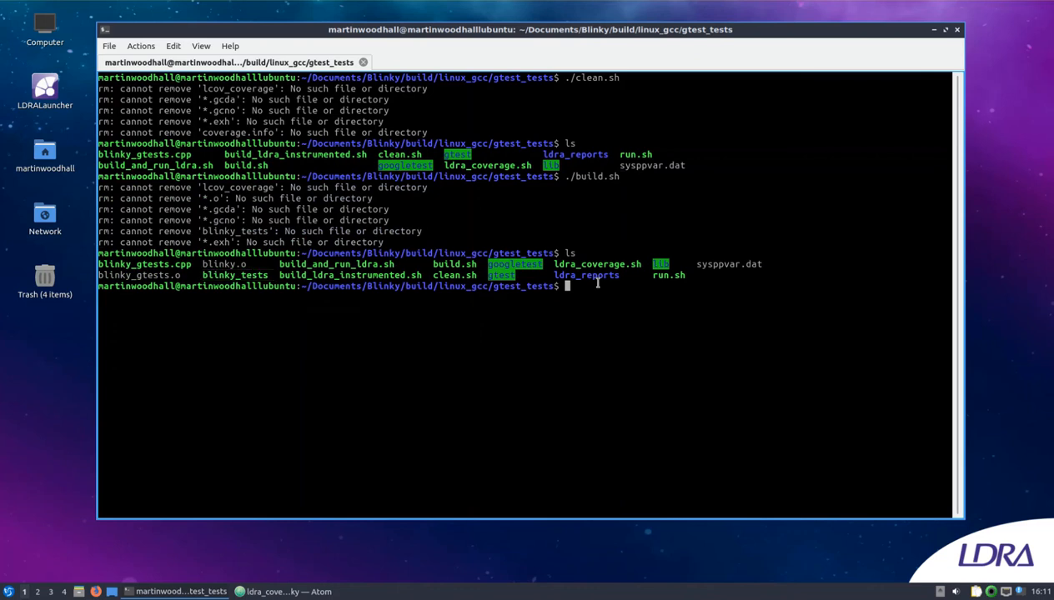
type("./bl")
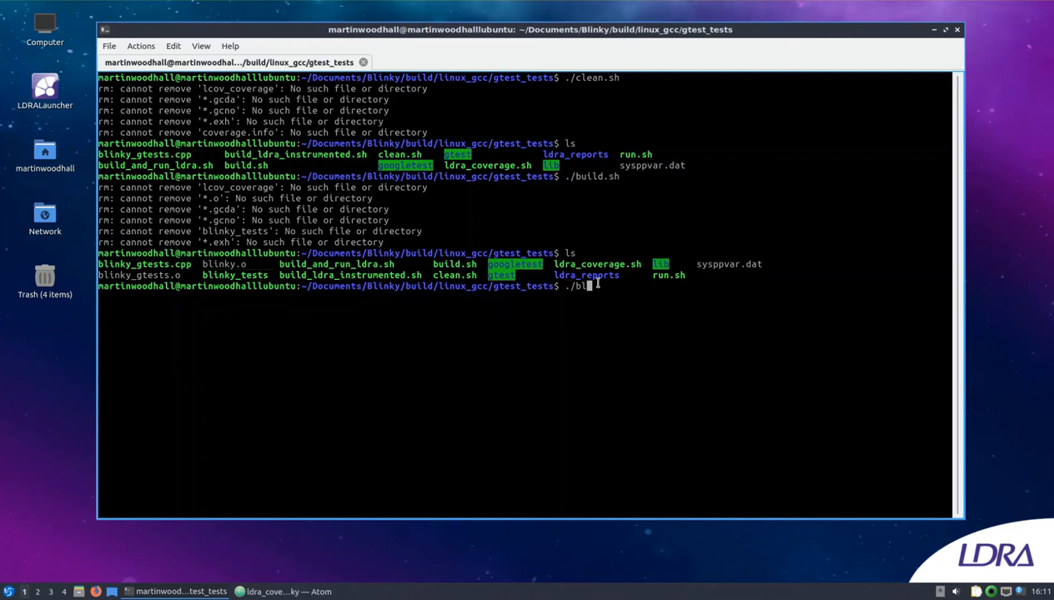
type("inky_tests")
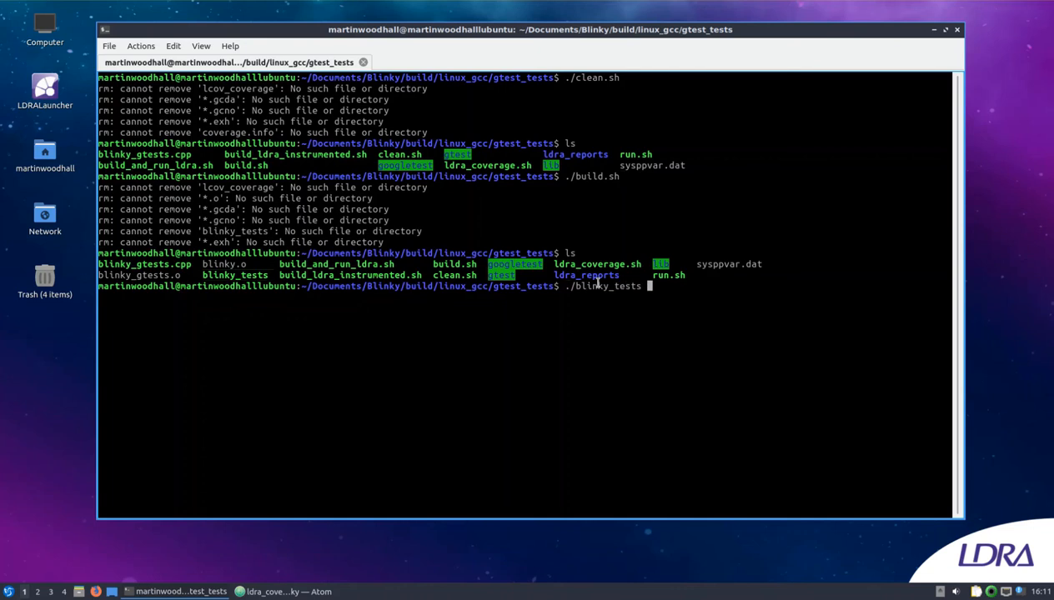
key("Return")
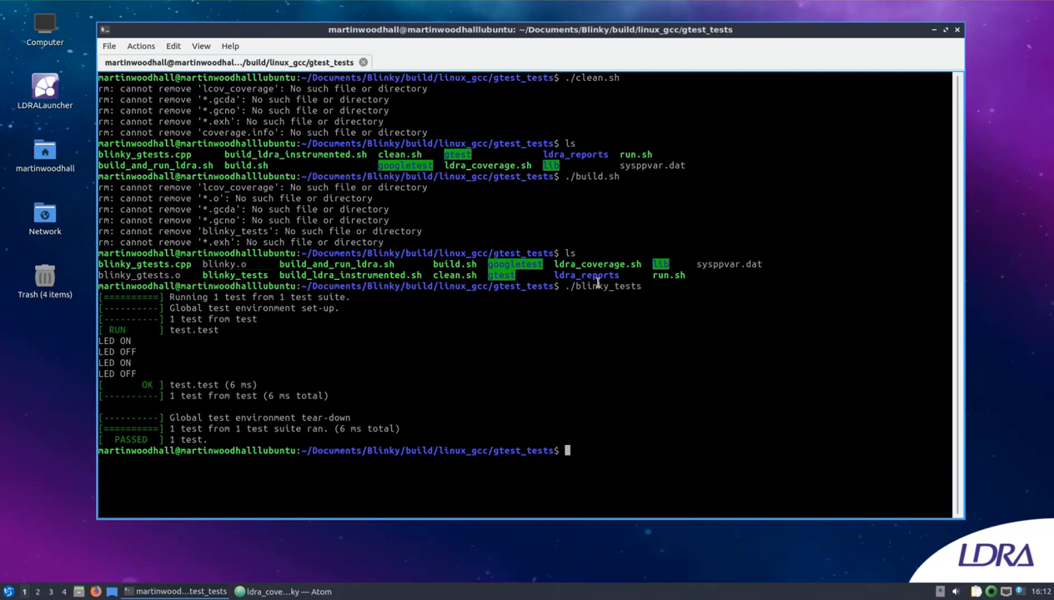
type("./")
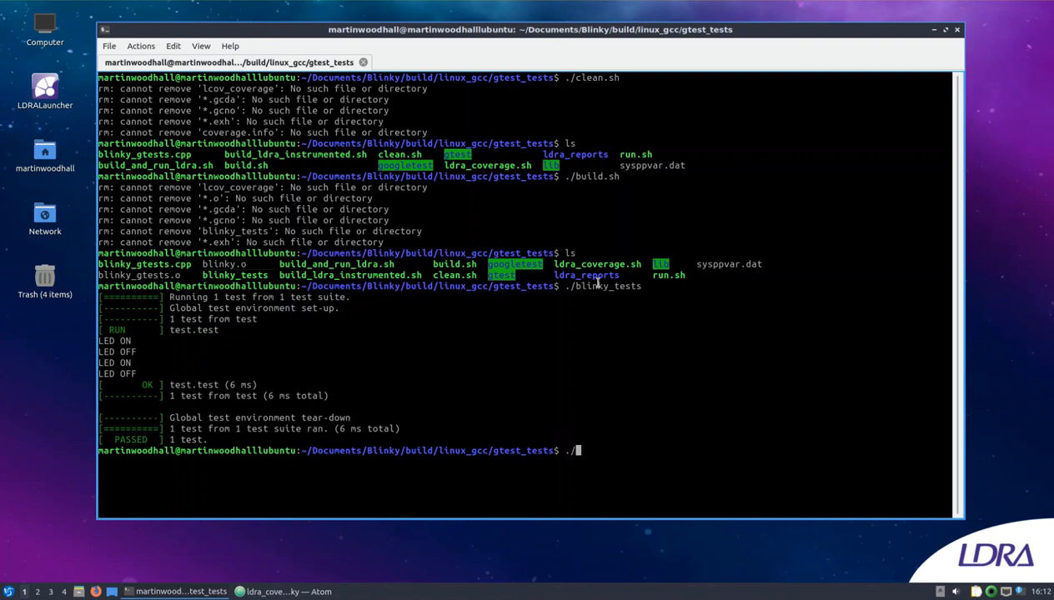
Step: Build with ./build_ldra_instrumented.sh, list the folder, then run the instrumented blinky_tests
type("build_")
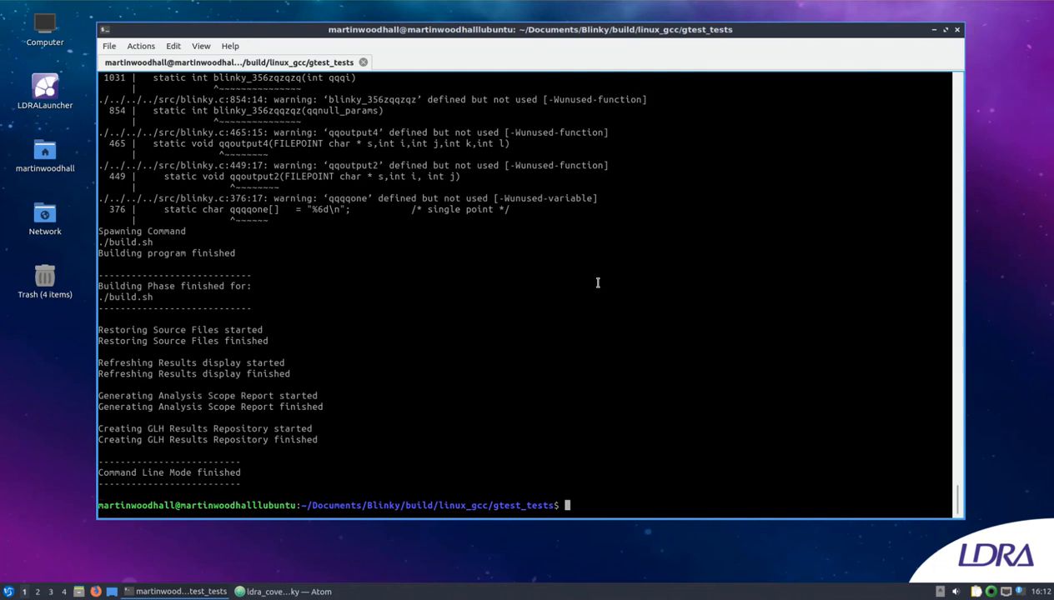
type("ls")
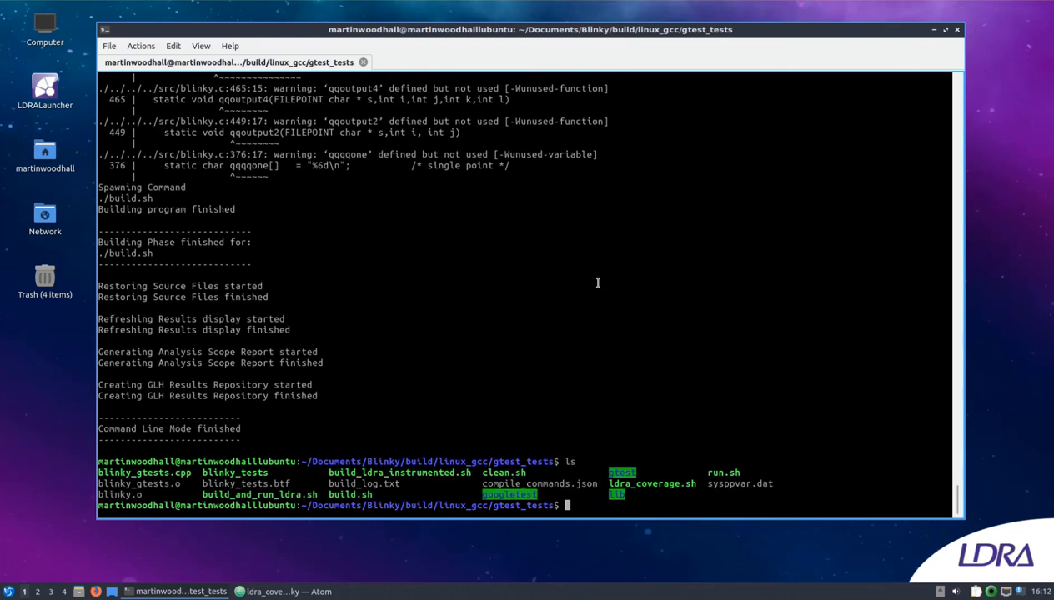
type("./")
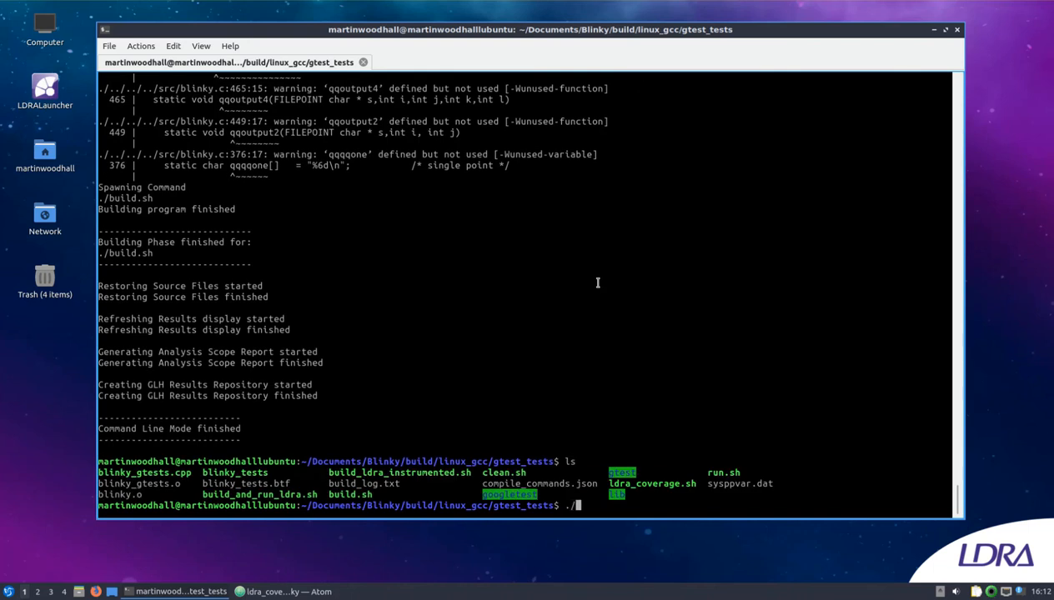
type("blinky_tests")
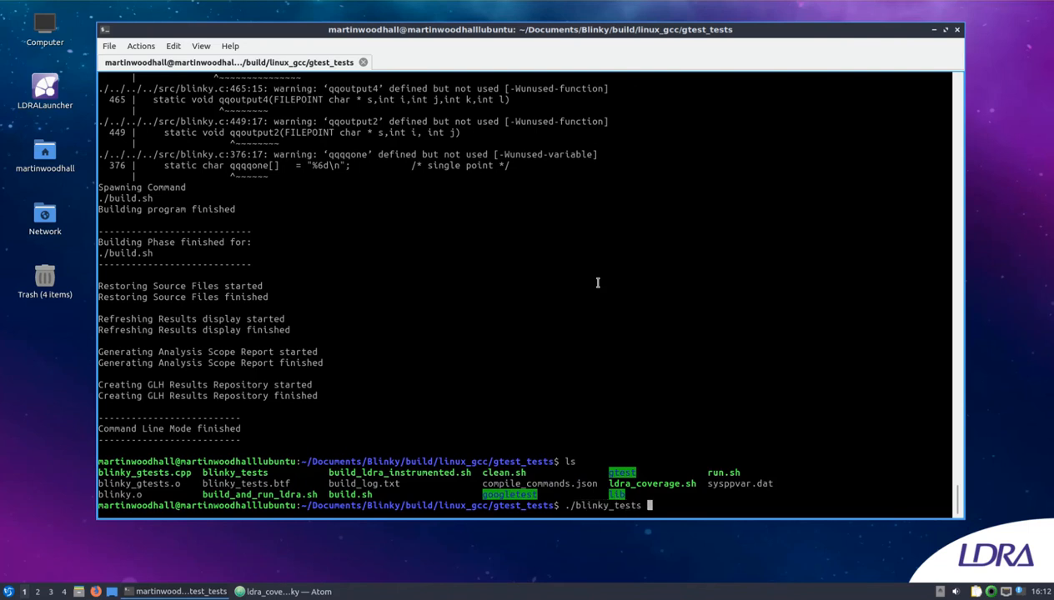
key("Return")
type("ls")
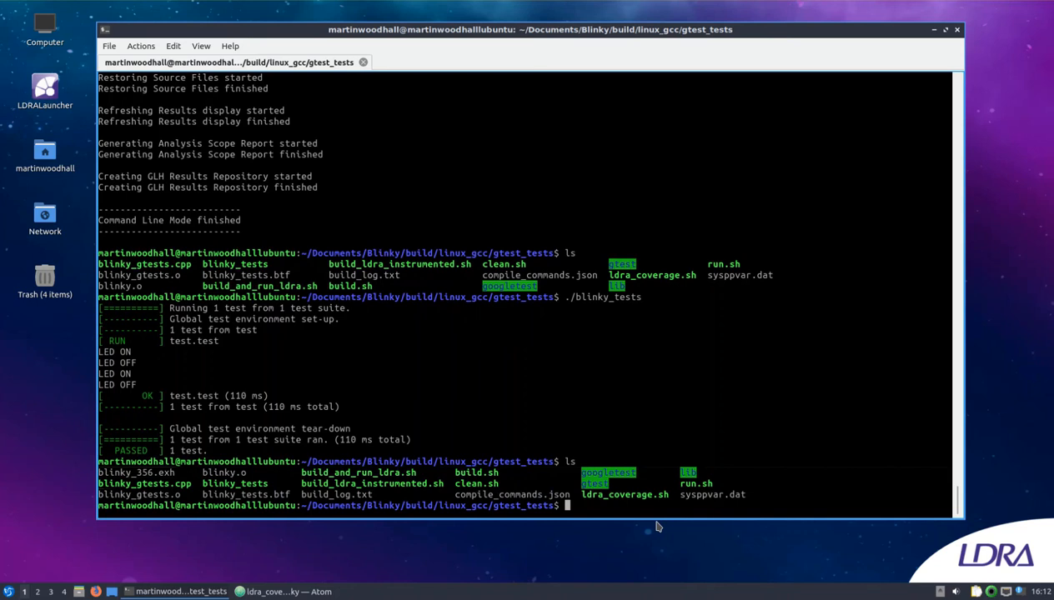
Step: Run the LDRA coverage script to publish reports into ldra_reports, then enter firefox
type("./")
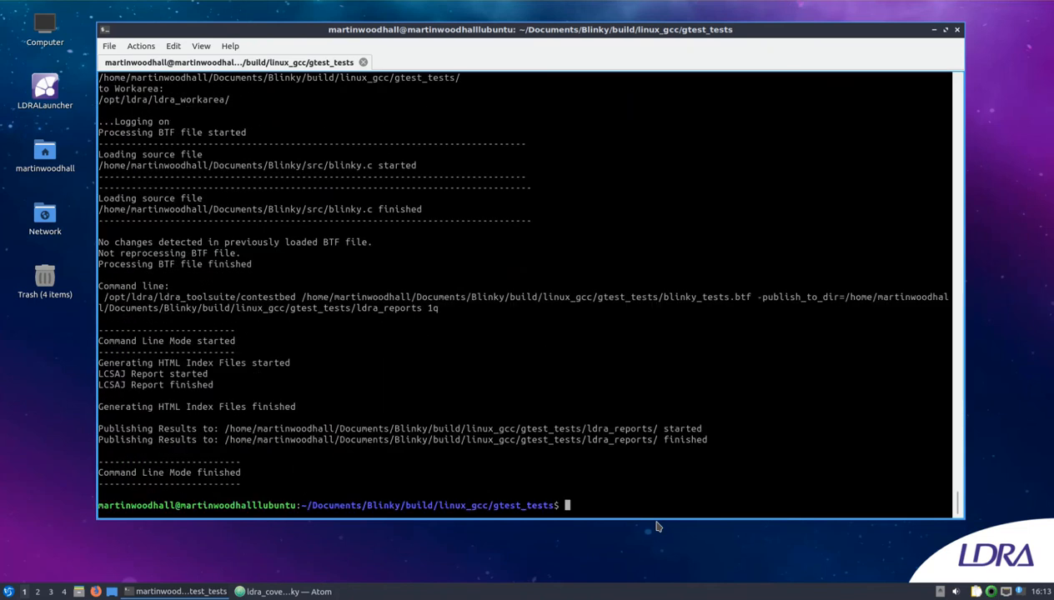
type("firefox")
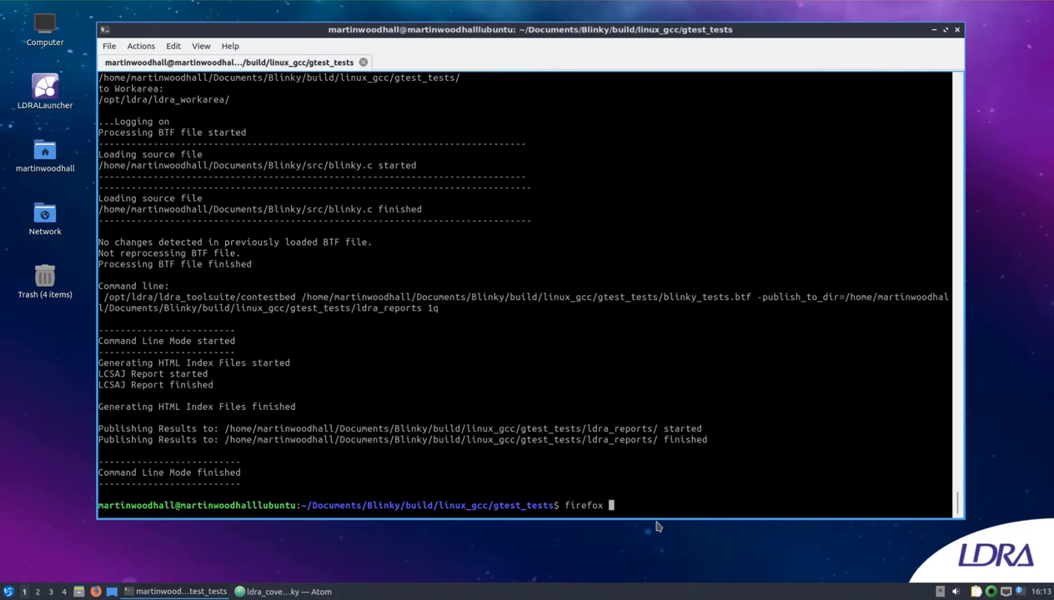
Step: Open ./ldra_reports/ in Firefox and scroll to the blinky.c procedure summary table
type("./ldra_reports/")
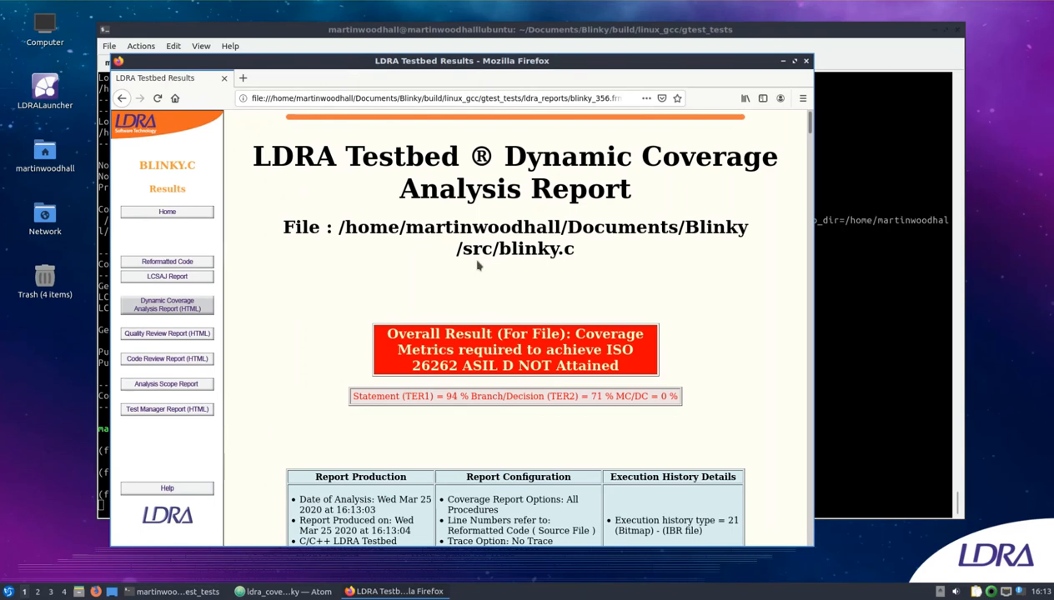
scroll("down", 3)
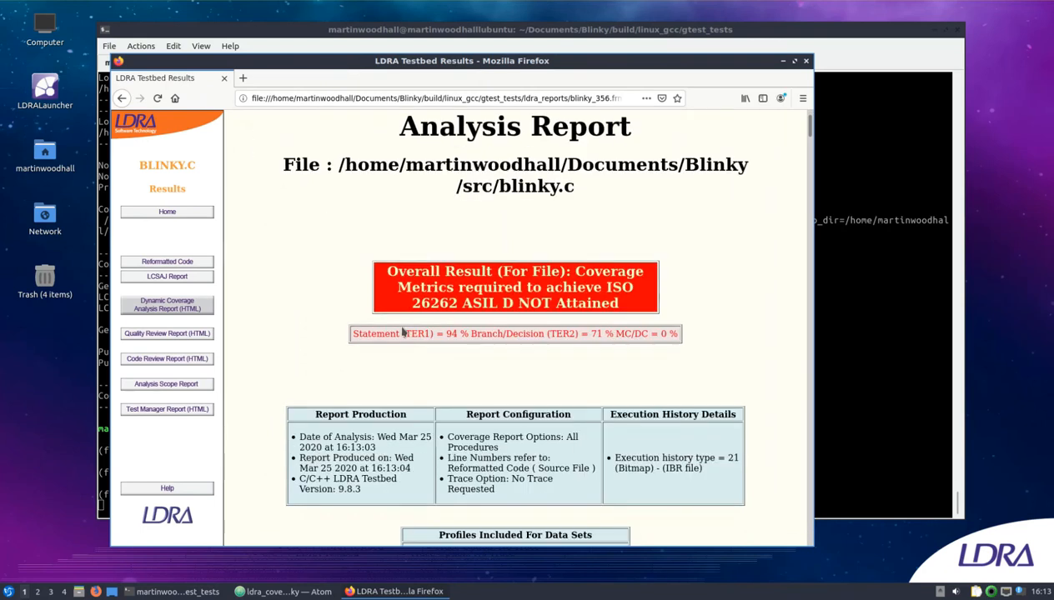
scroll("down", 3)
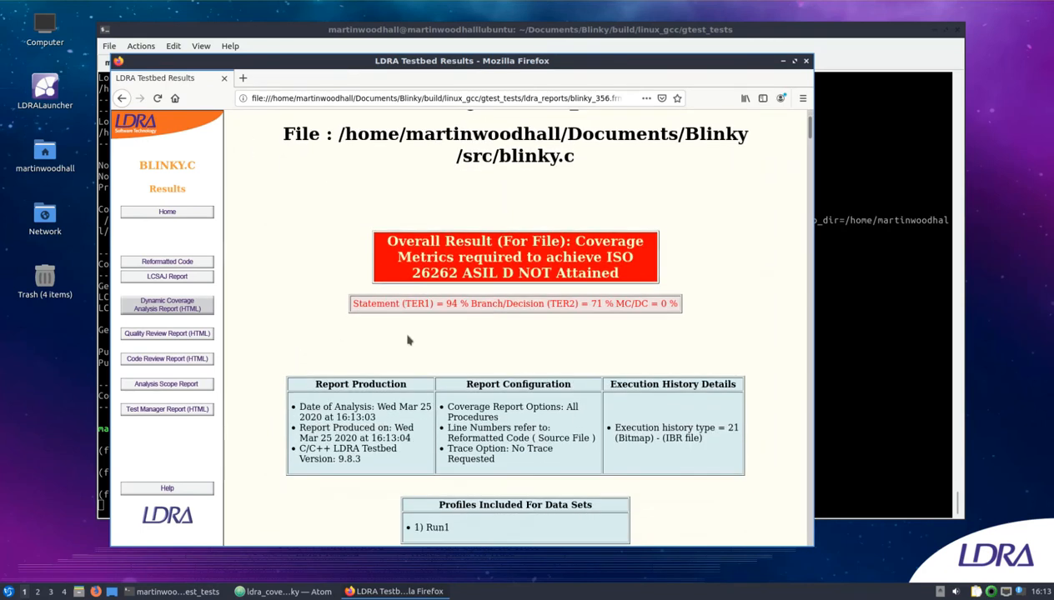
scroll("down", 3)
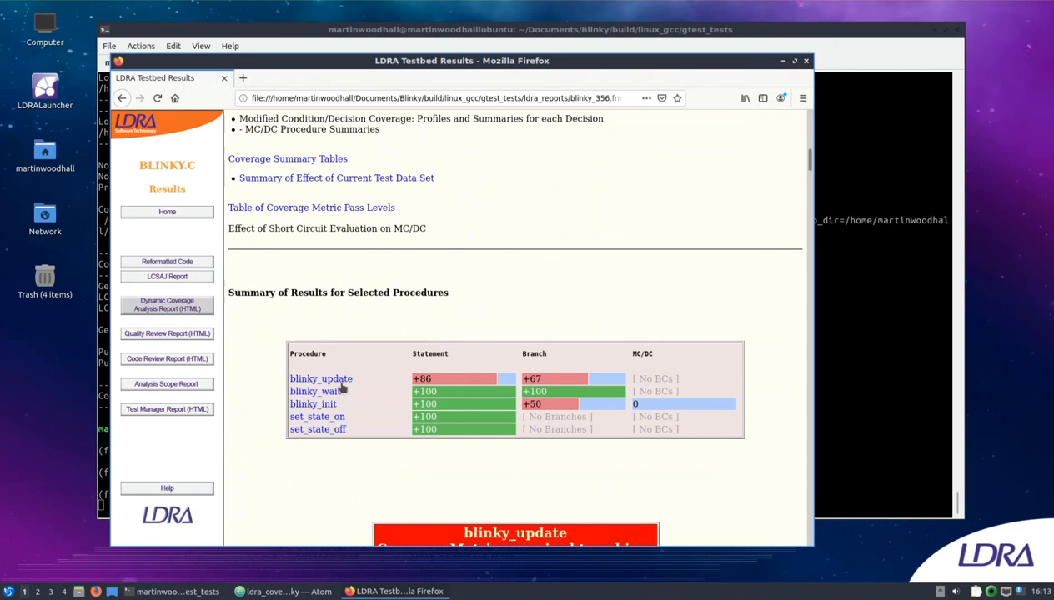
mouse_move(344, 391)
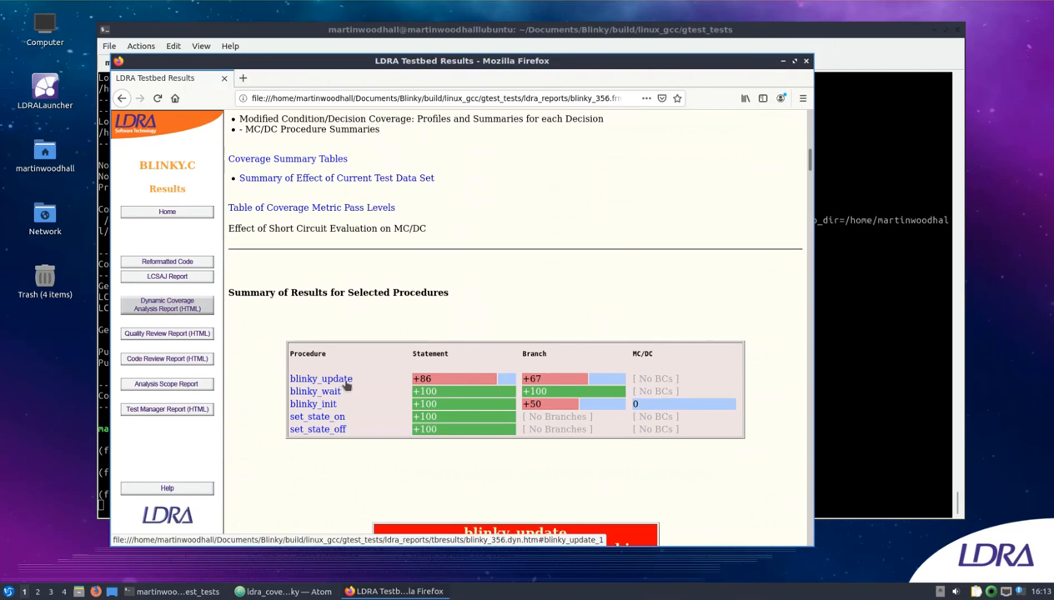
Step: Jump to blinky_update's coverage details and scroll through the blinky_wait and blinky_init profiles
left_click(320, 379)
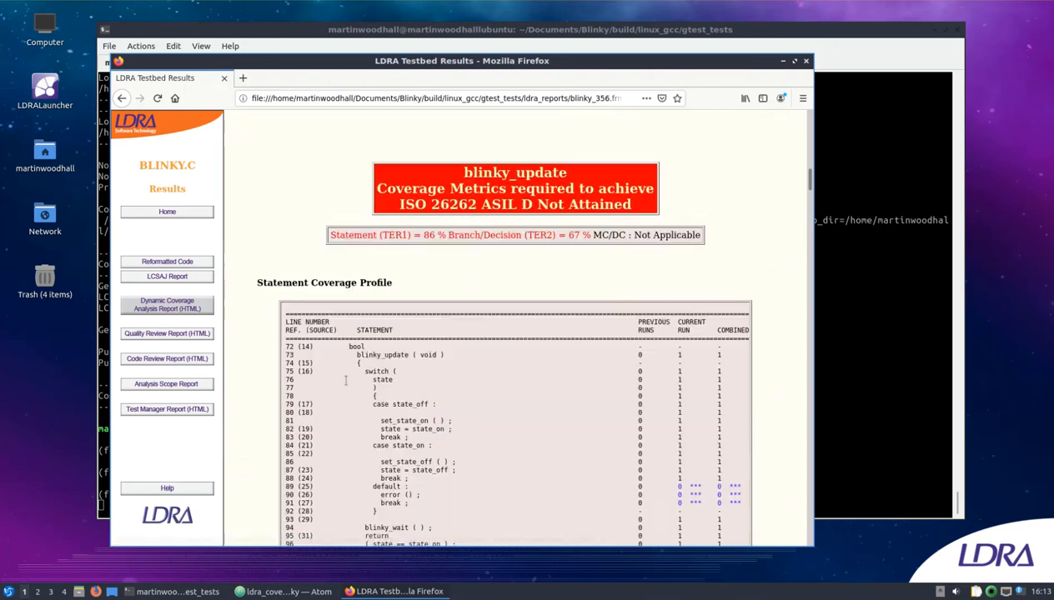
scroll("down", 3)
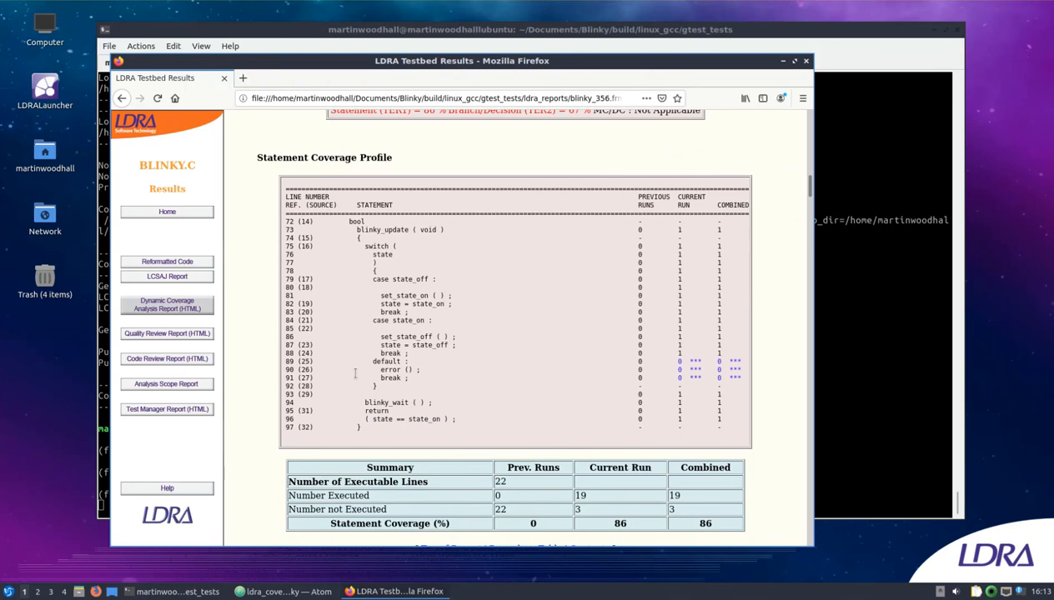
mouse_move(371, 363)
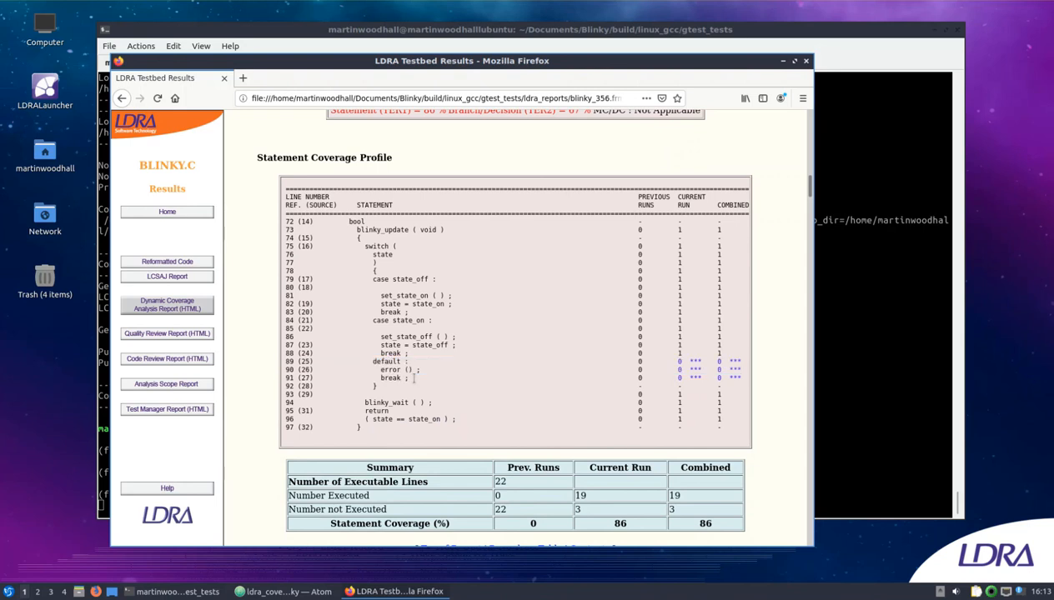
scroll("down", 3)
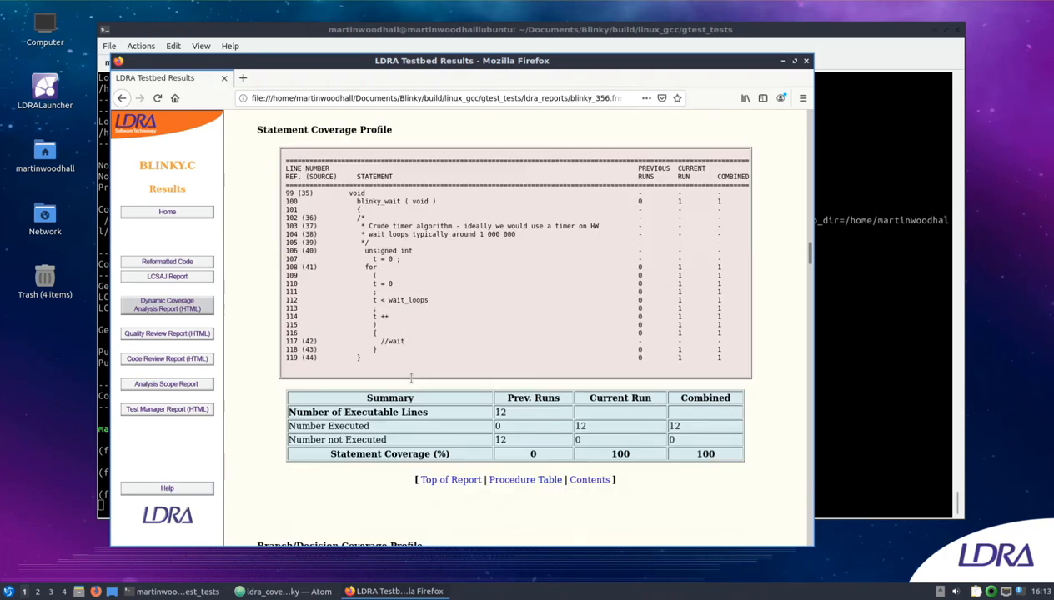
scroll("down", 3)
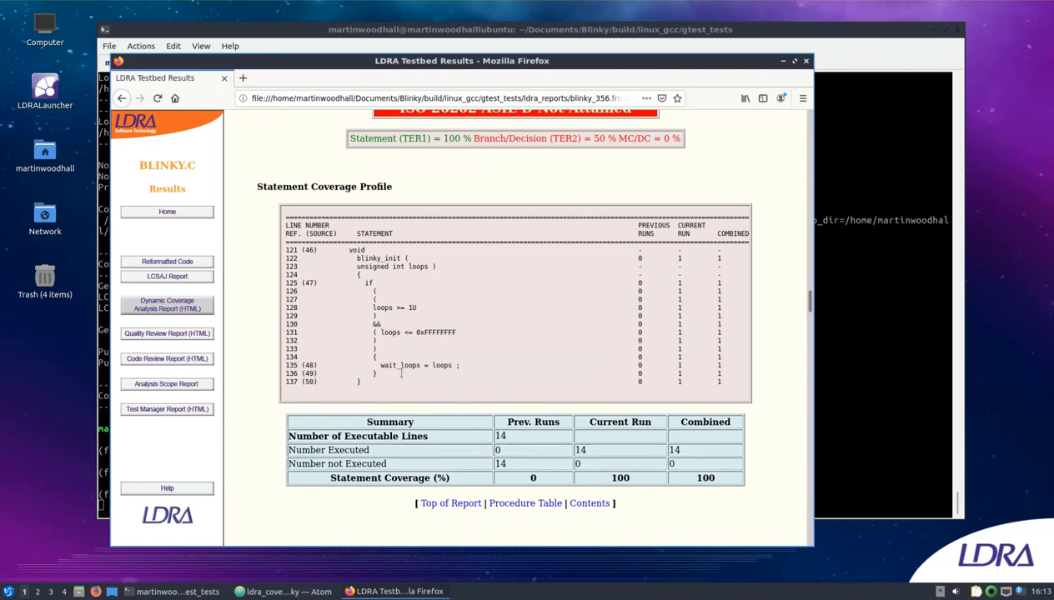
scroll("down", 3)
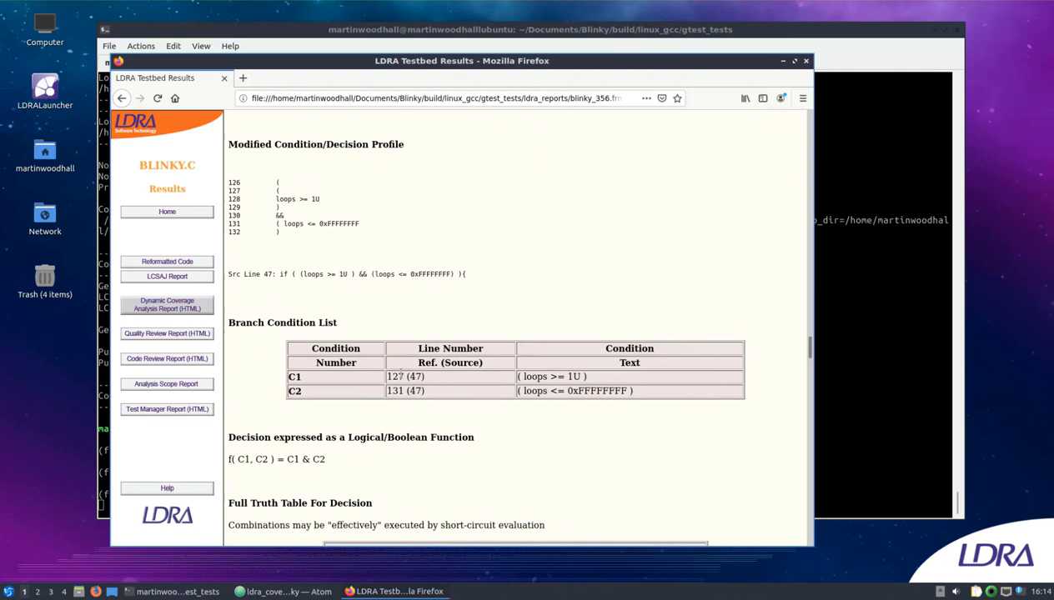
Step: Scroll to blinky_init's MC/DC Full Truth Table showing only true-true executed
scroll("down", 3)
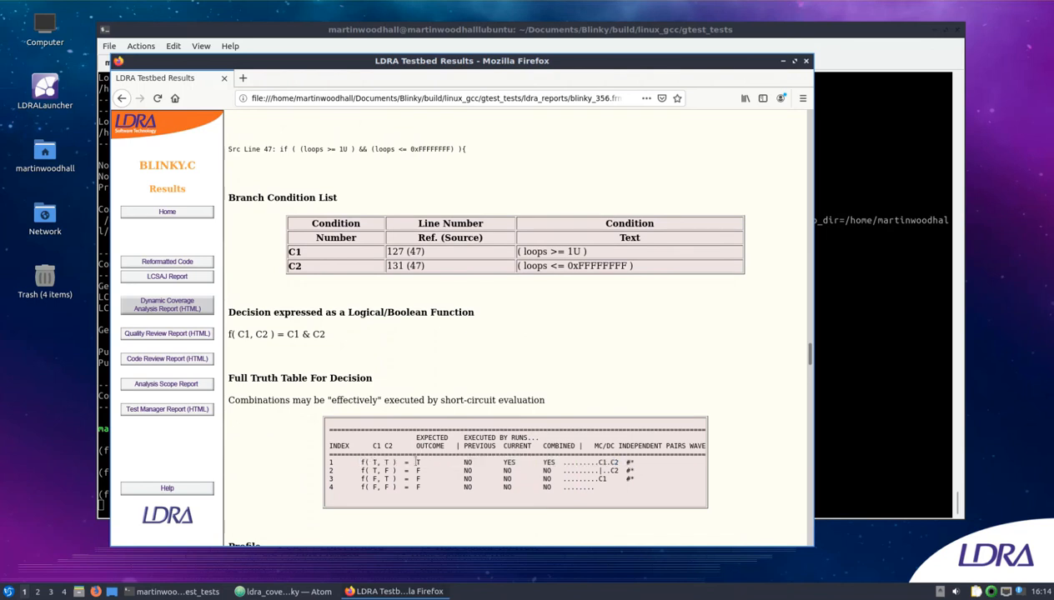
mouse_move(647, 481)
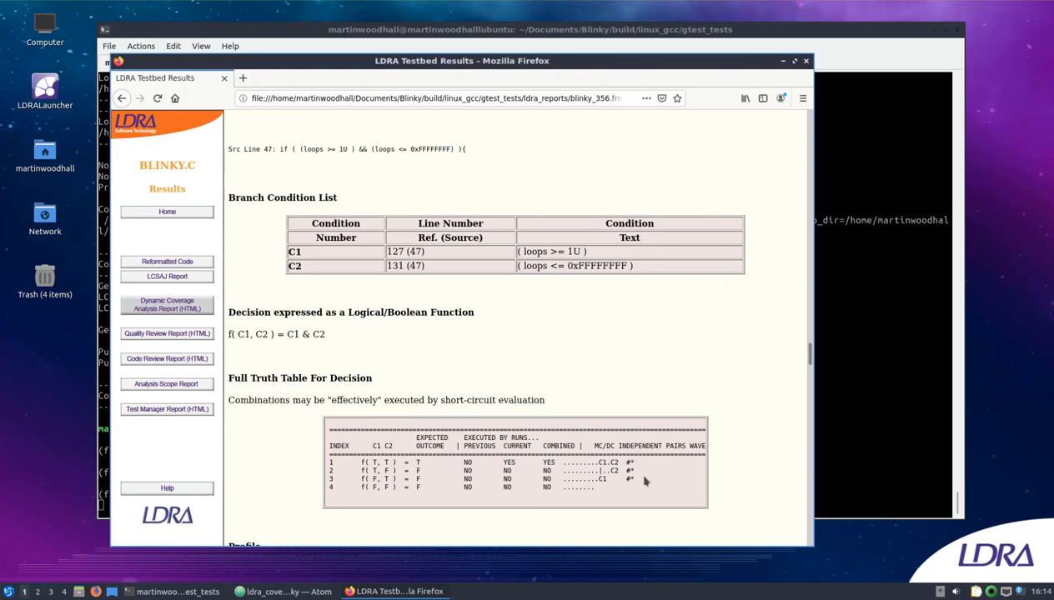
mouse_move(638, 477)
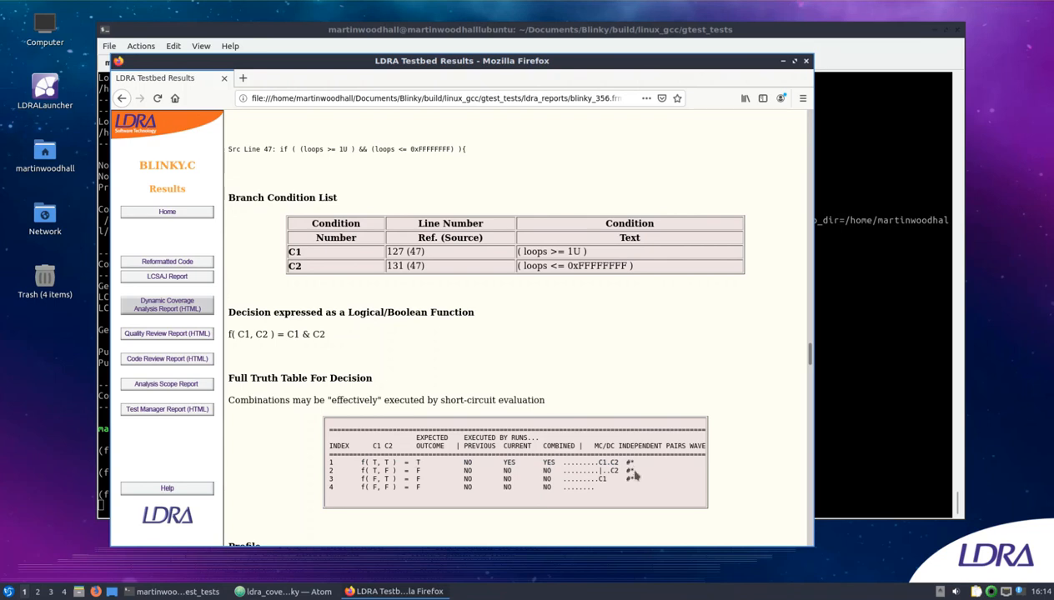